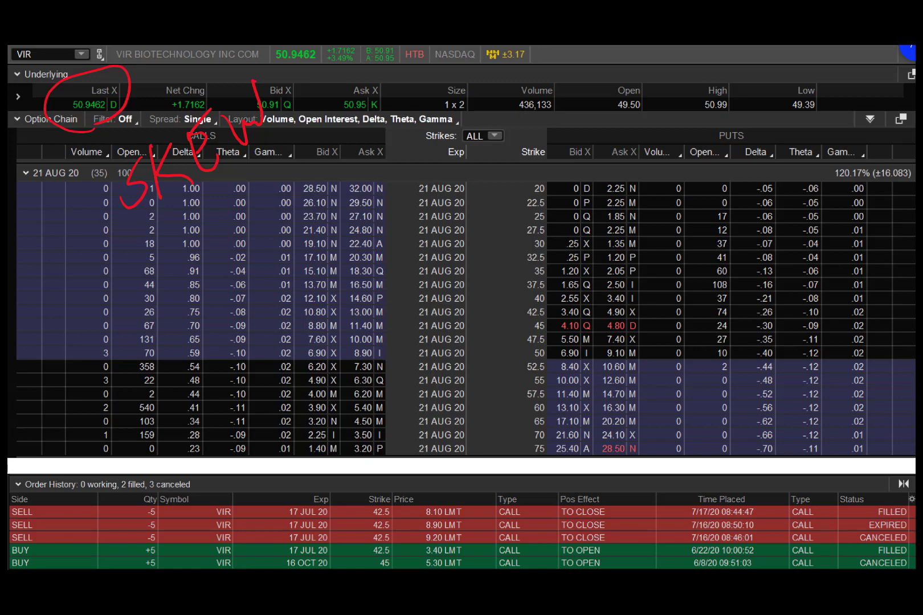
- Draw a red line beside the 50 strike row on the VIR option chain
left_click_drag(486, 350, 521, 351)
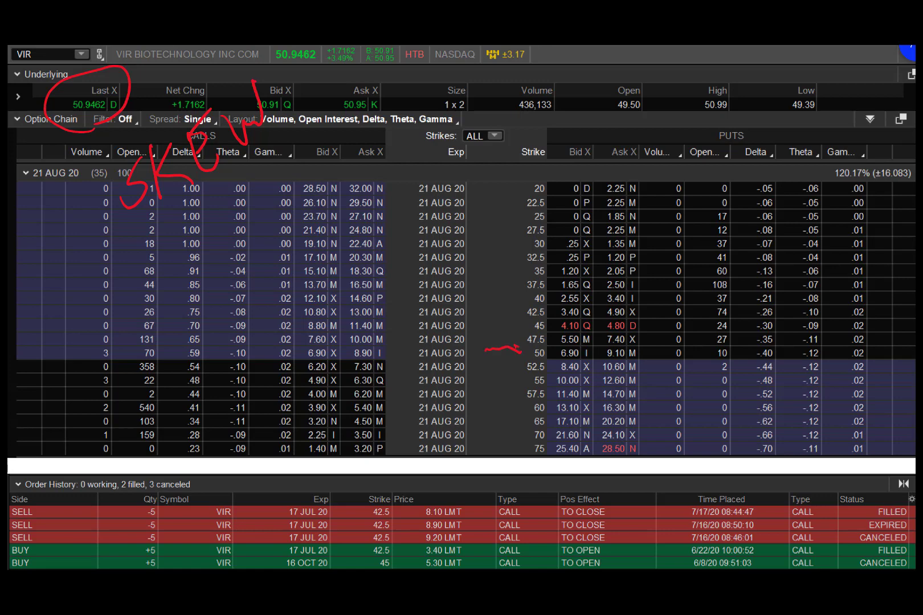